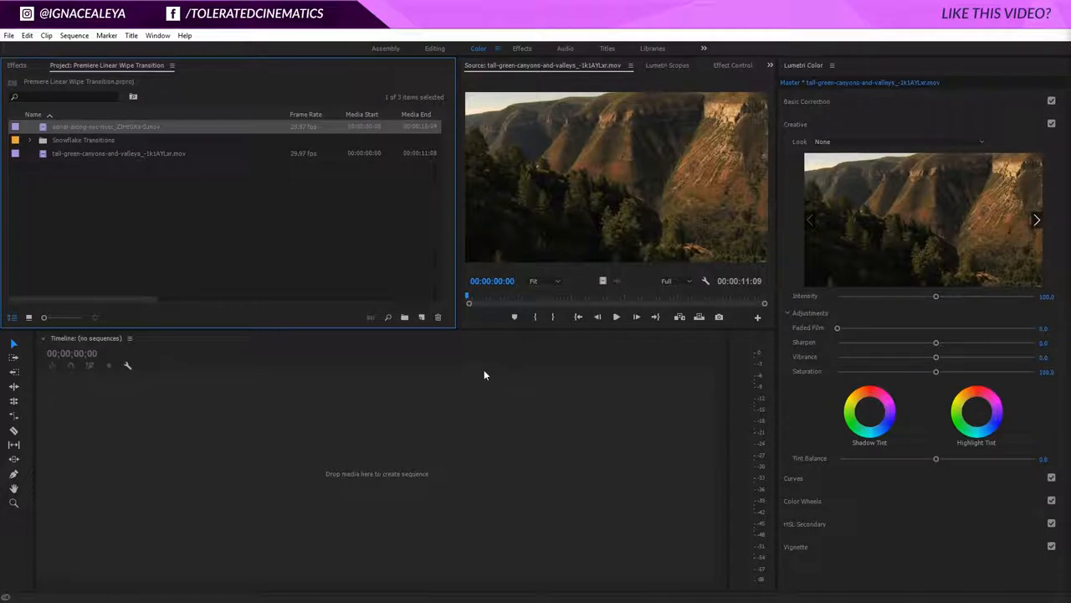
pyautogui.moveTo(481, 385)
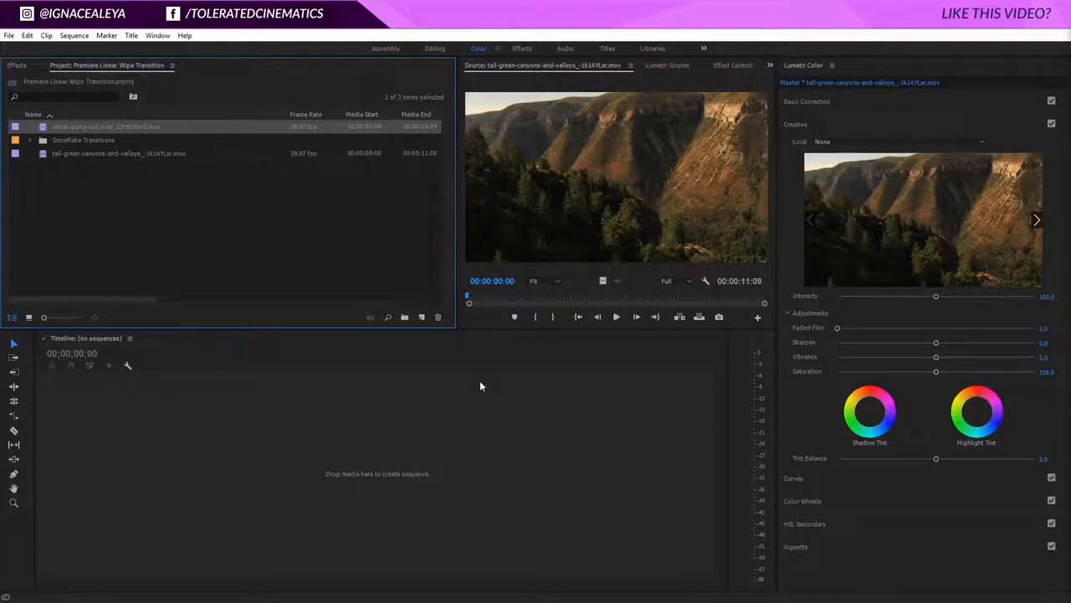
pyautogui.moveTo(212, 280)
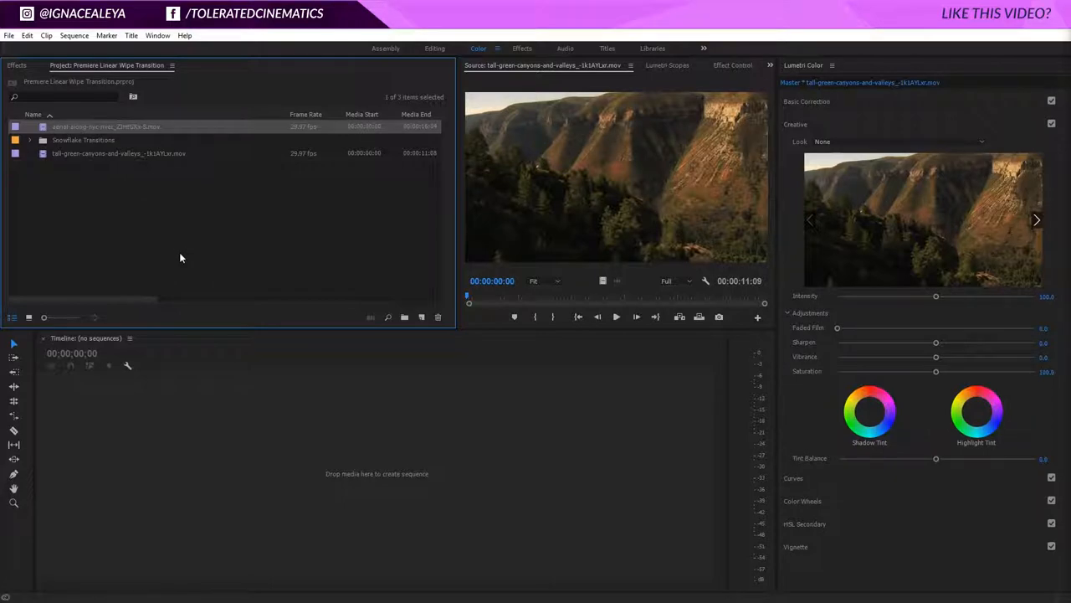
pyautogui.moveTo(190, 299)
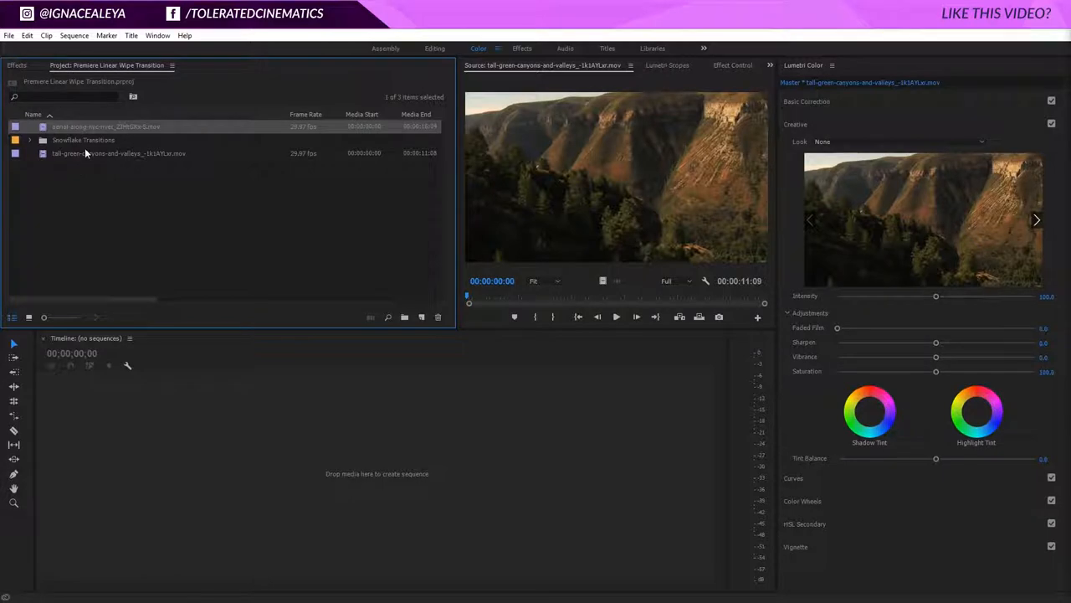
# Create a new 1920×1080, 30 fps sequence named 'Transition'
pyautogui.click(421, 317)
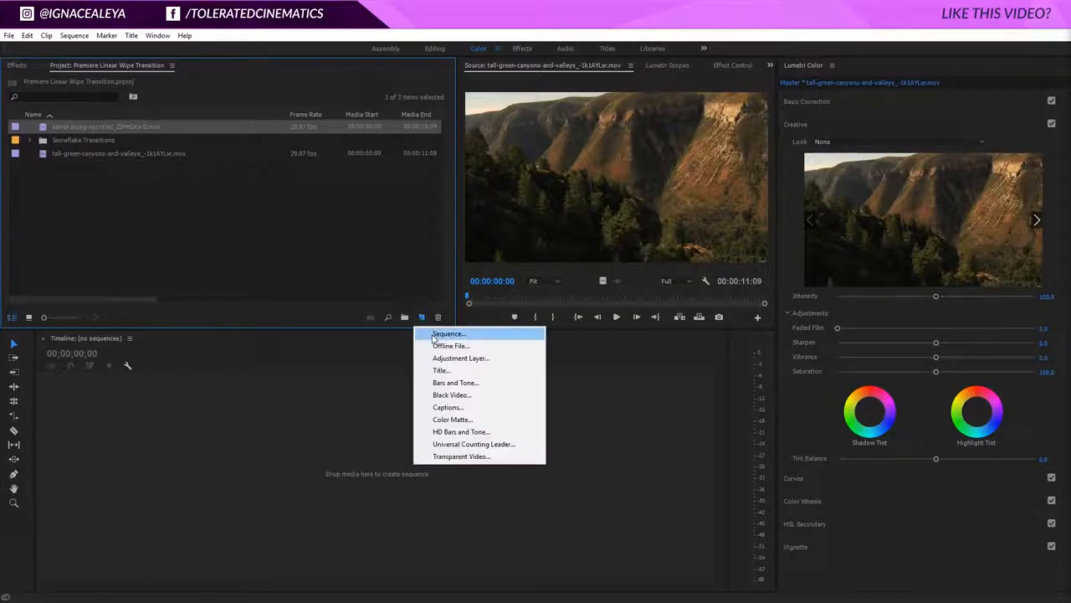
pyautogui.click(449, 333)
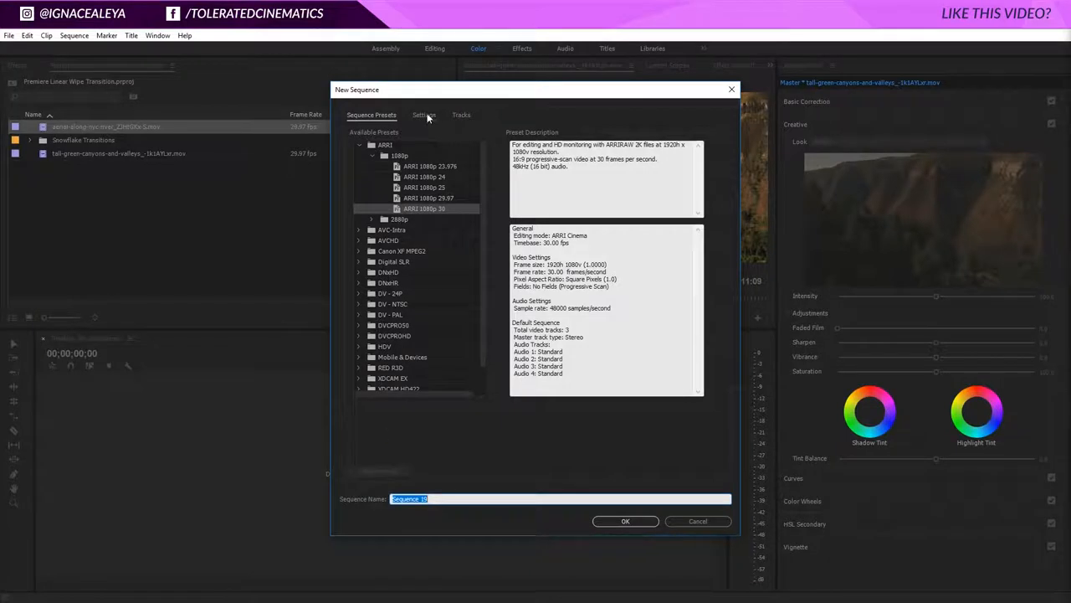
pyautogui.click(423, 115)
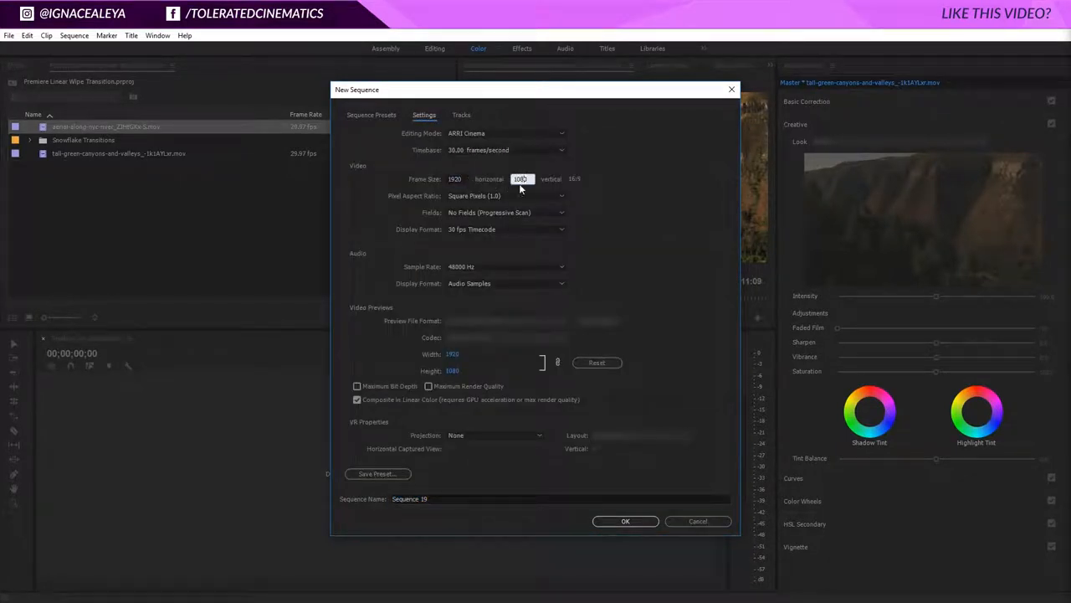
pyautogui.moveTo(589, 391)
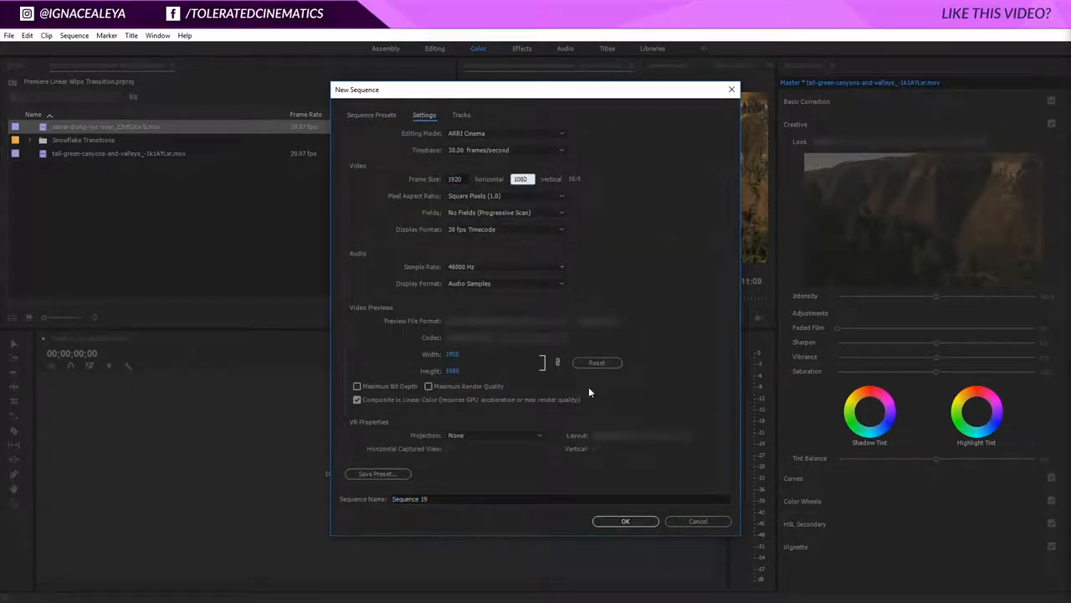
pyautogui.click(560, 498)
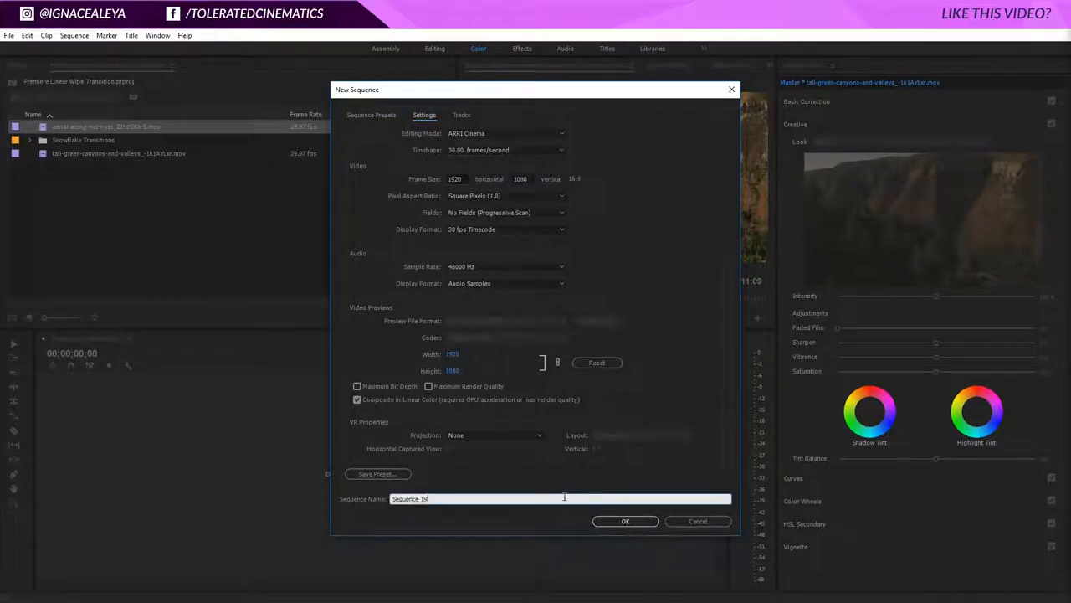
pyautogui.write('Transitio')
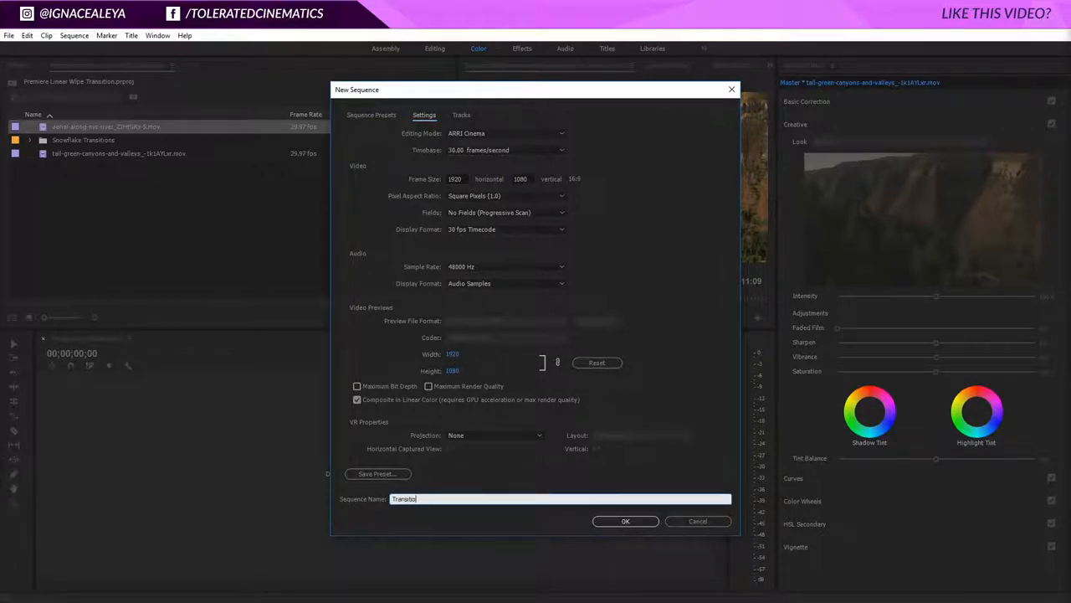
pyautogui.click(625, 521)
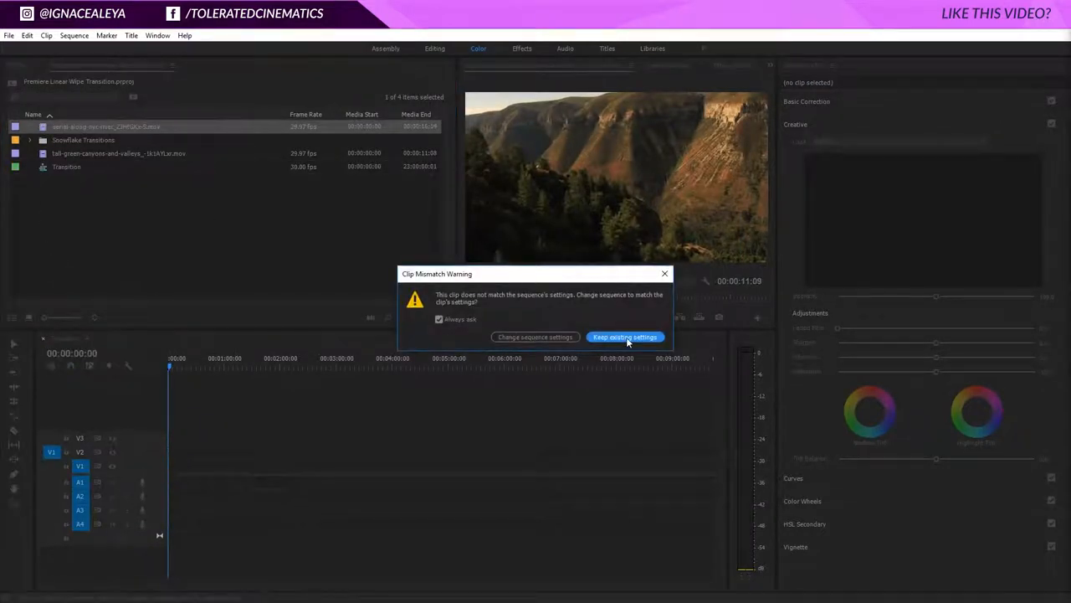
# Keep the existing sequence settings and place the canyon clip on V1 after the river clip
pyautogui.click(625, 337)
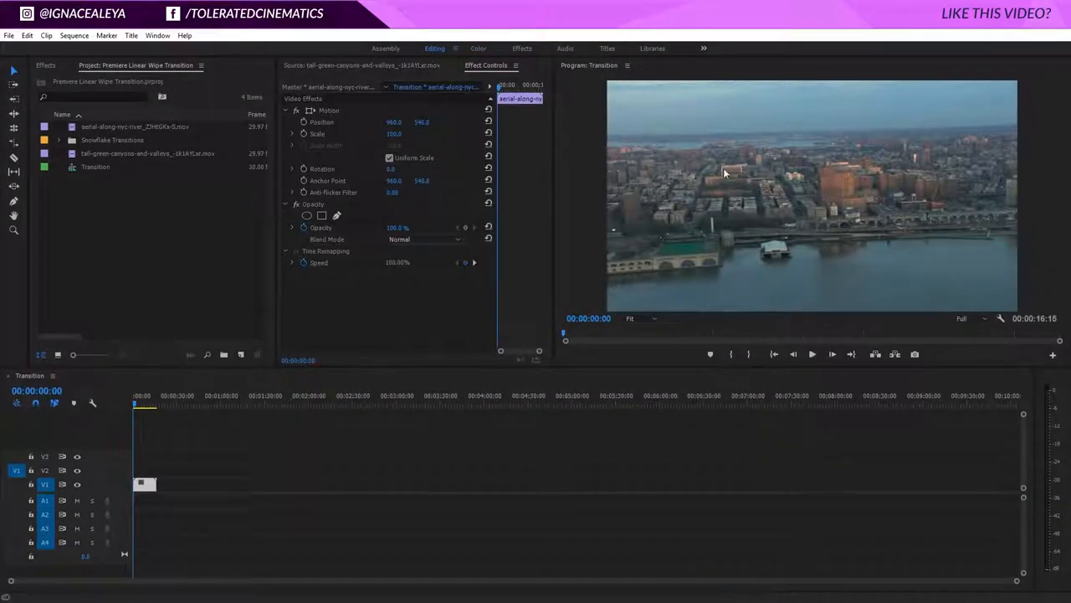
pyautogui.moveTo(718, 210)
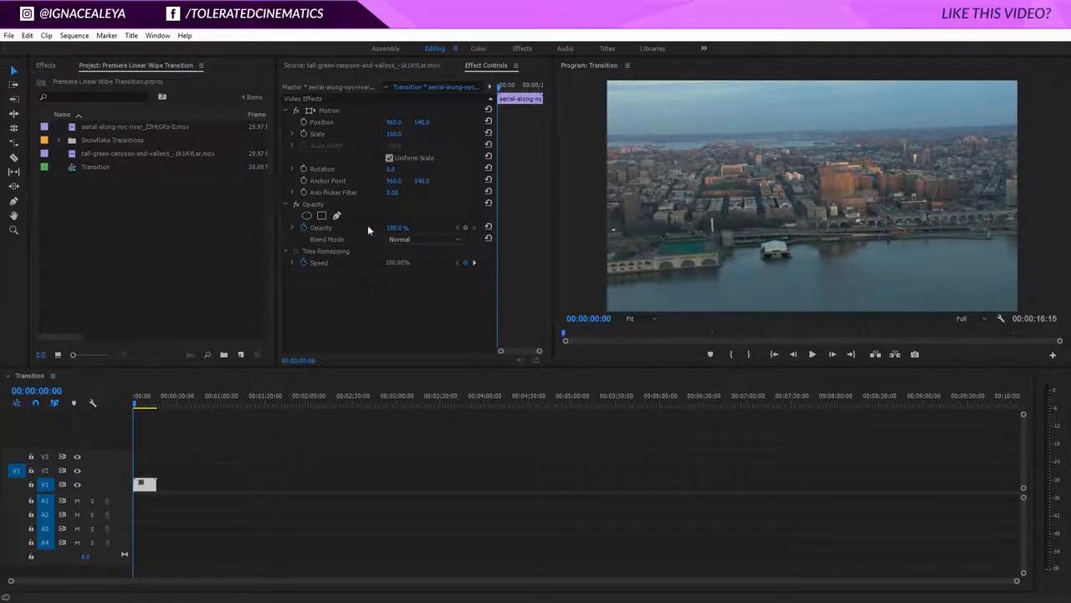
pyautogui.moveTo(246, 203)
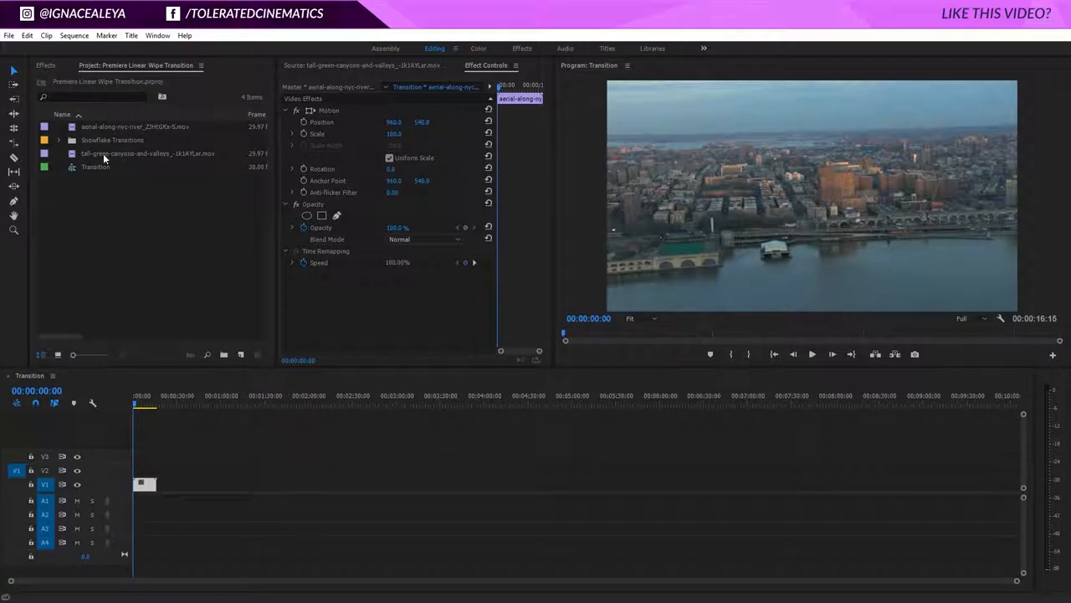
pyautogui.click(148, 153)
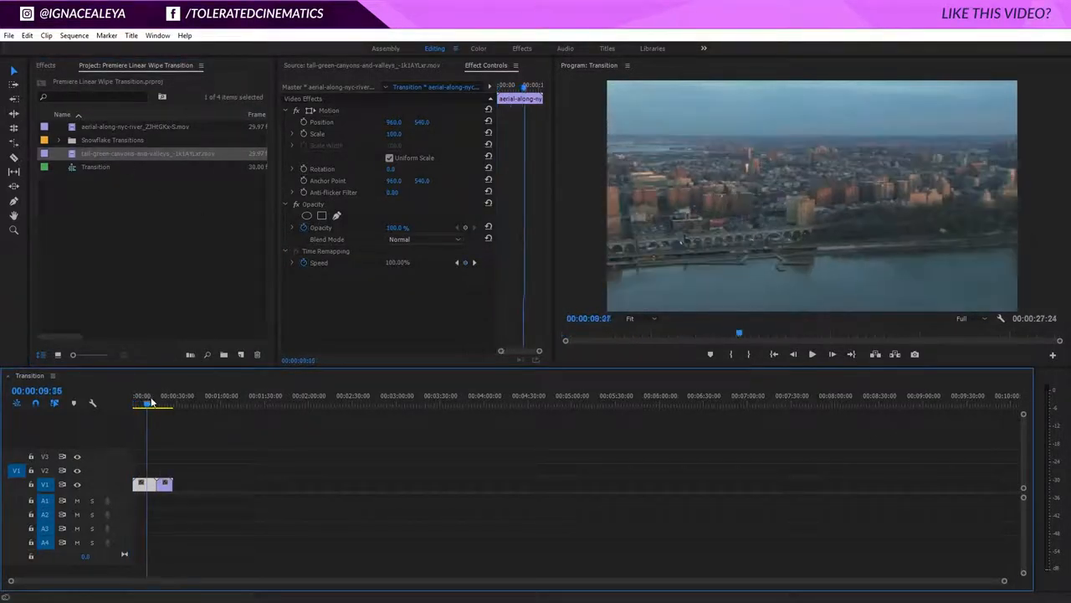
pyautogui.click(163, 404)
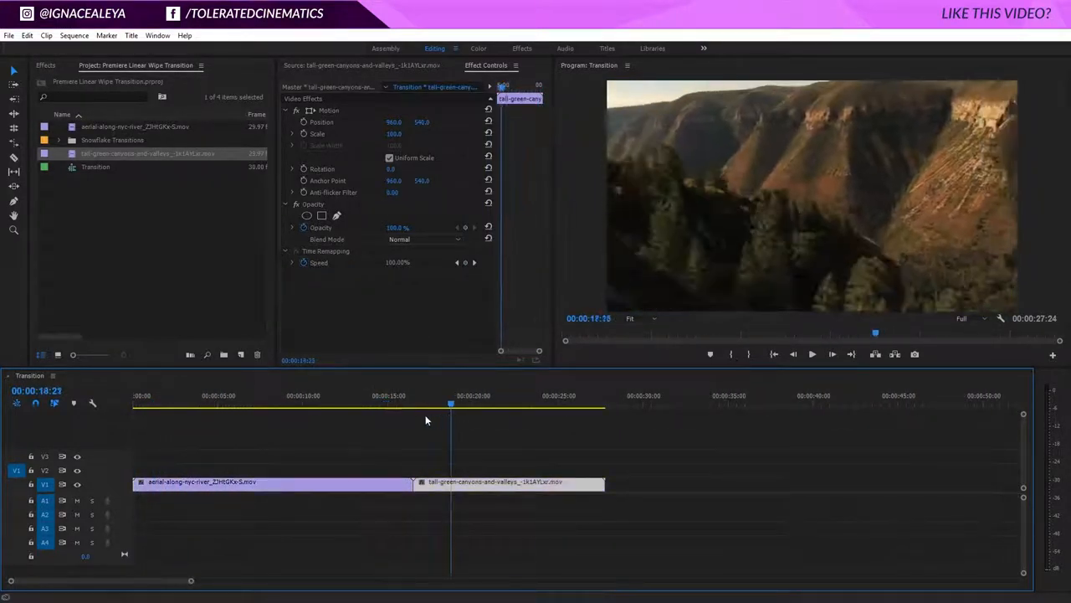
pyautogui.click(410, 395)
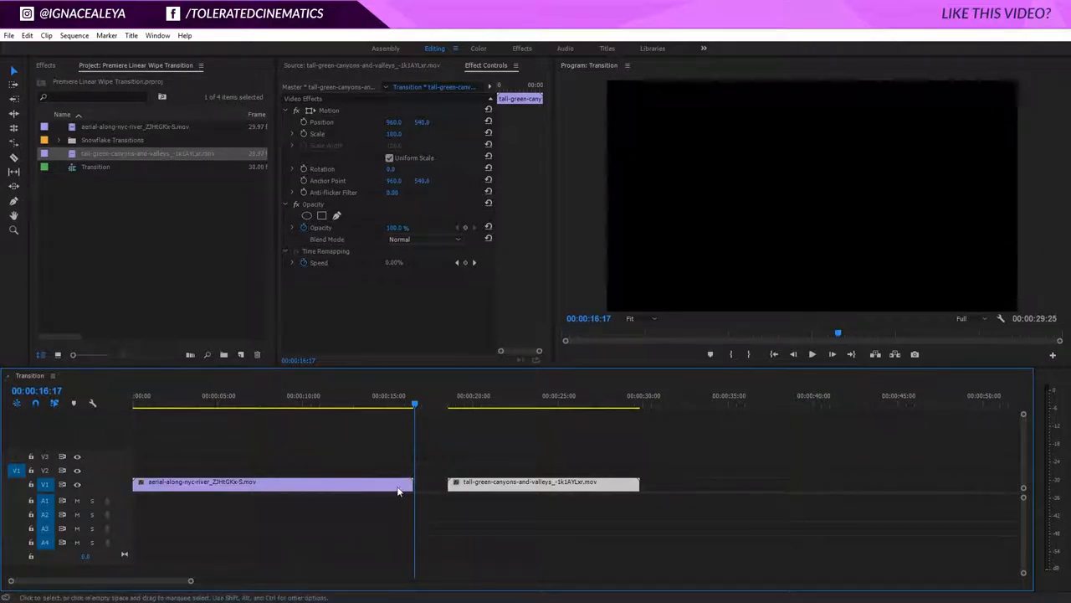
pyautogui.moveTo(335, 503)
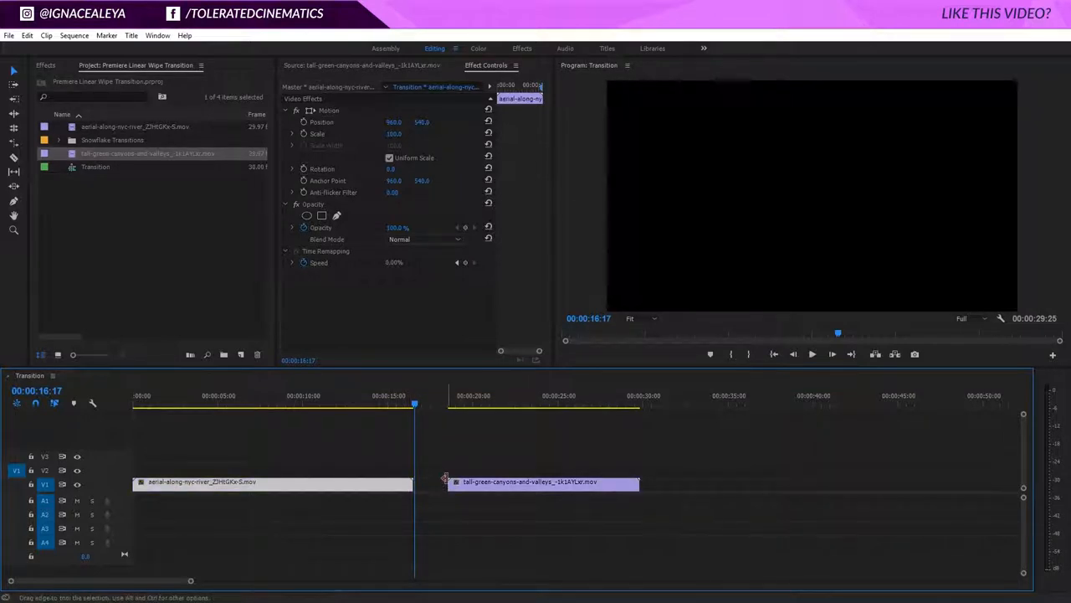
# Try Dip to Black and Cross Dissolve on the river–canyon cut, dismissing the insufficient media warnings
pyautogui.click(45, 65)
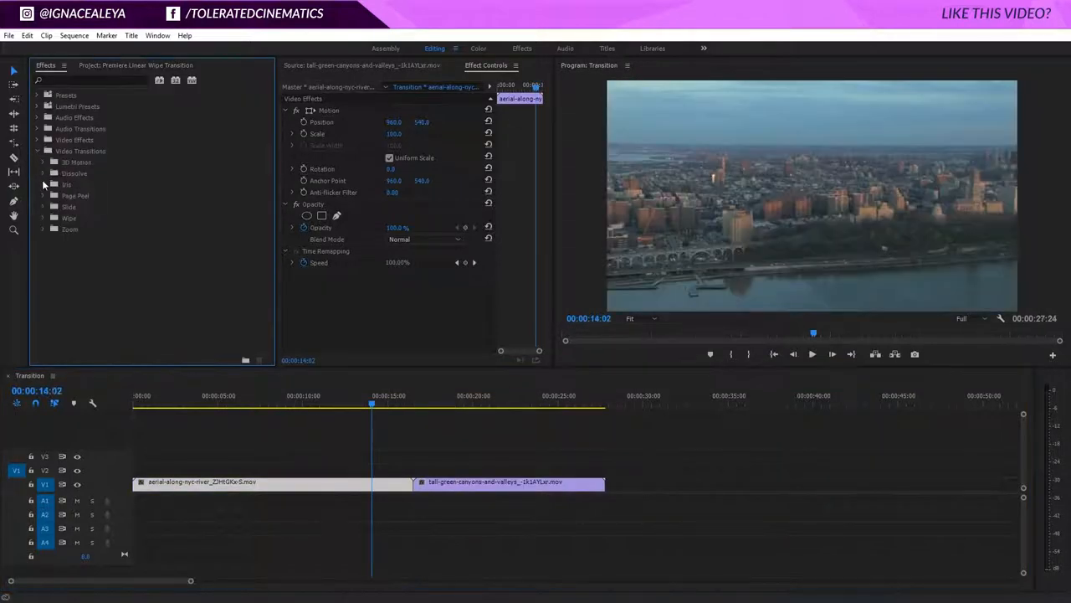
pyautogui.click(42, 173)
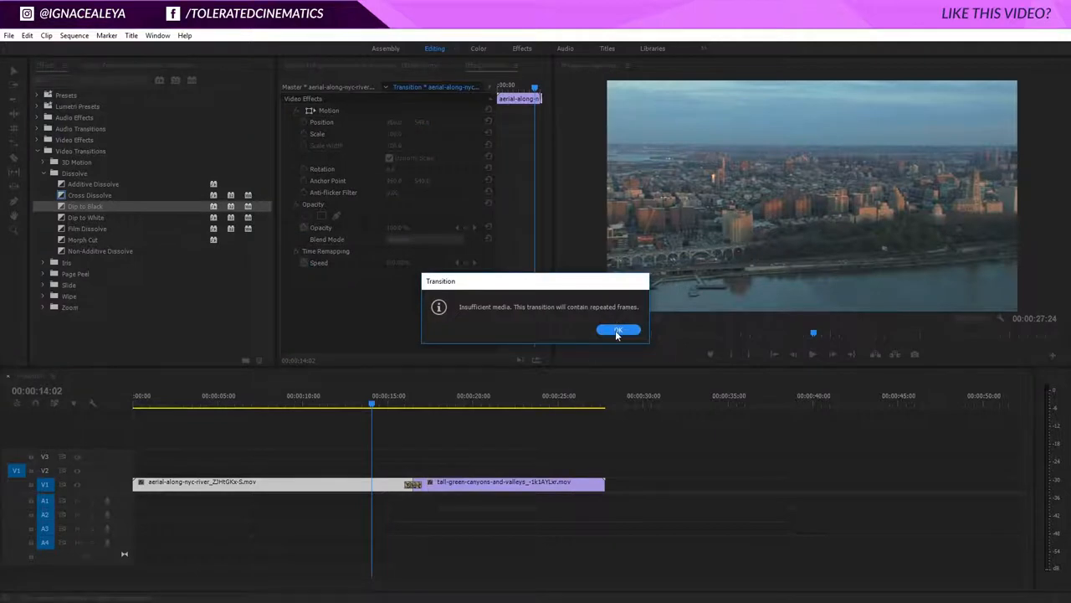
pyautogui.click(617, 329)
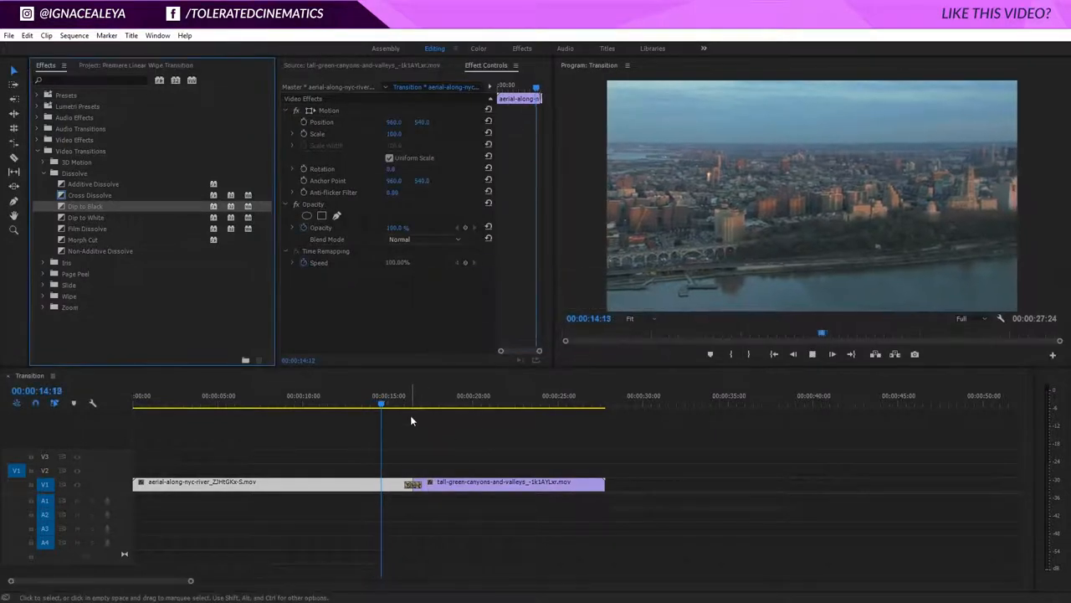
pyautogui.click(414, 404)
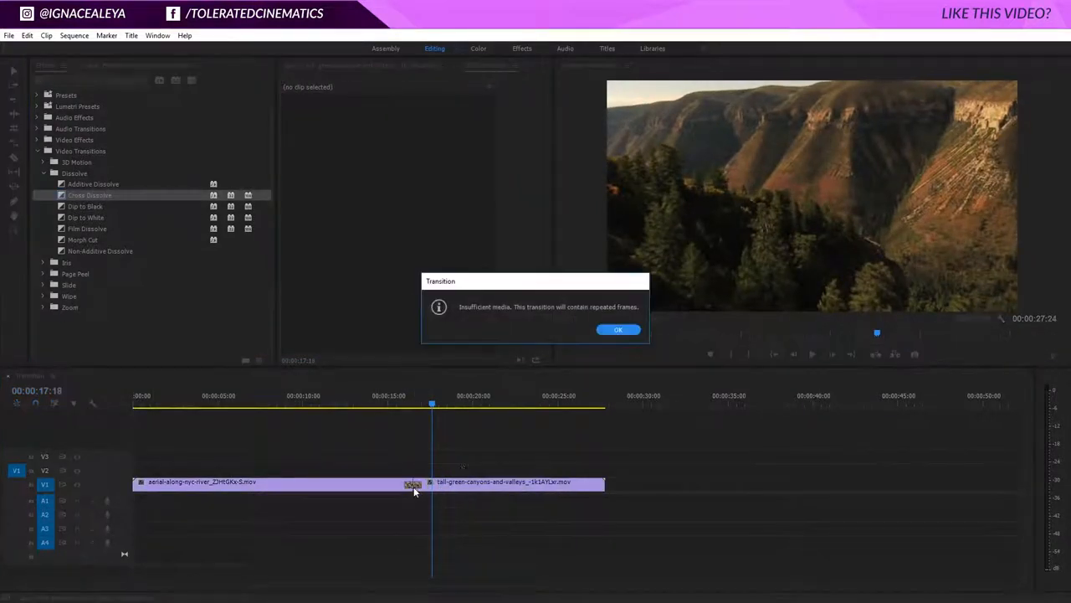
pyautogui.click(617, 329)
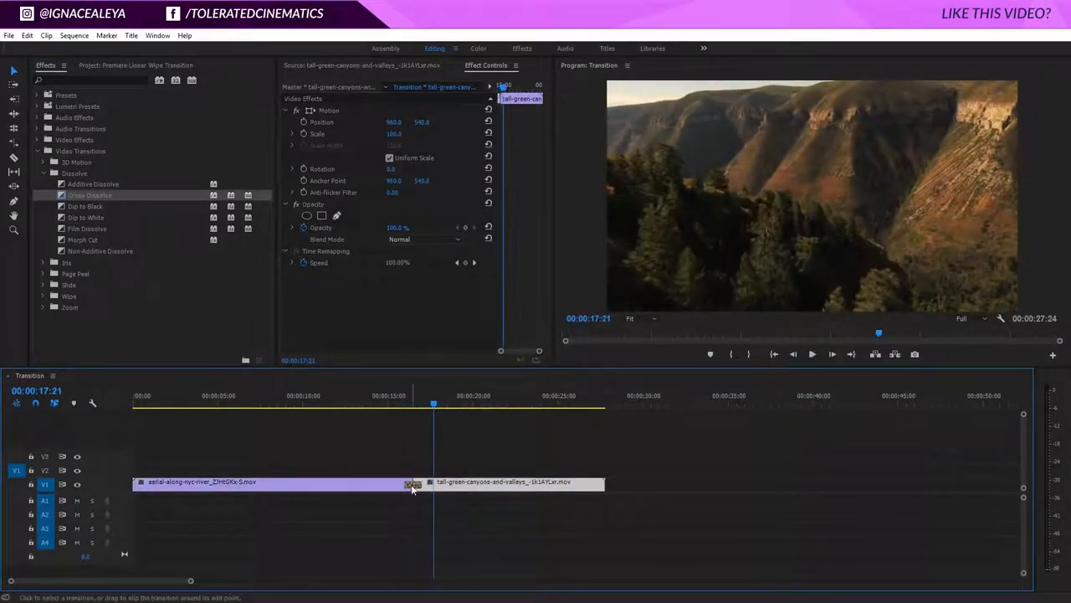
# Shift the dissolve earlier across the cut, then select and remove it
pyautogui.moveTo(410, 481); pyautogui.dragTo(448, 481)
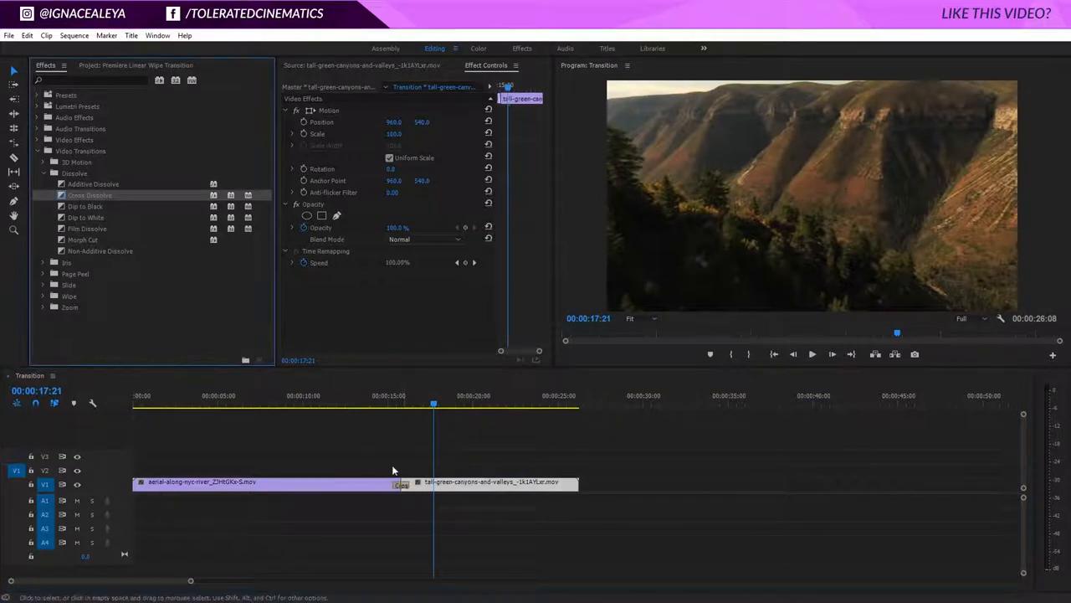
pyautogui.click(409, 395)
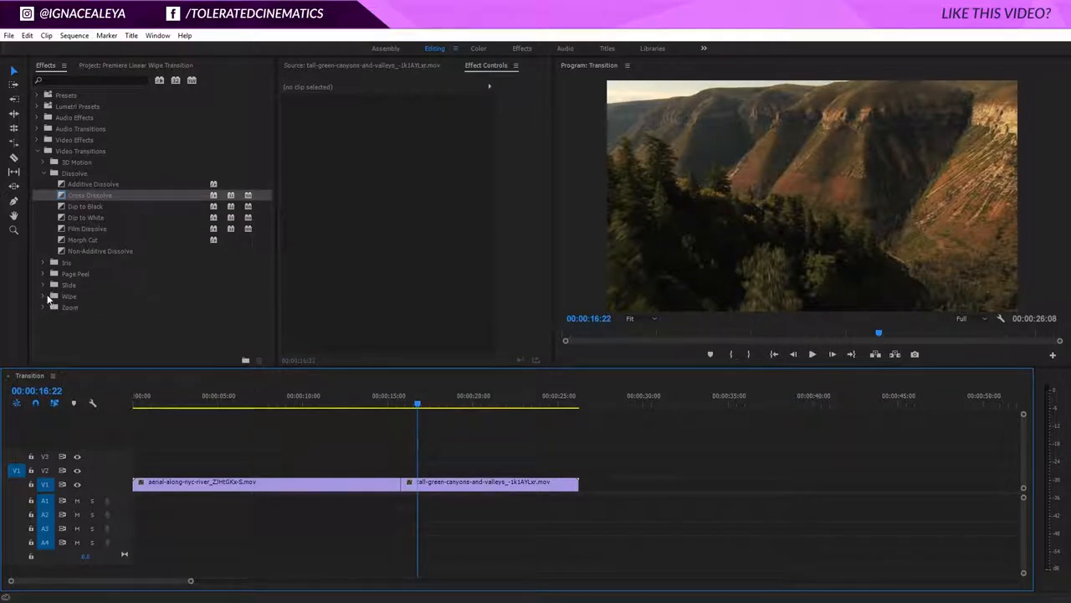
pyautogui.click(43, 296)
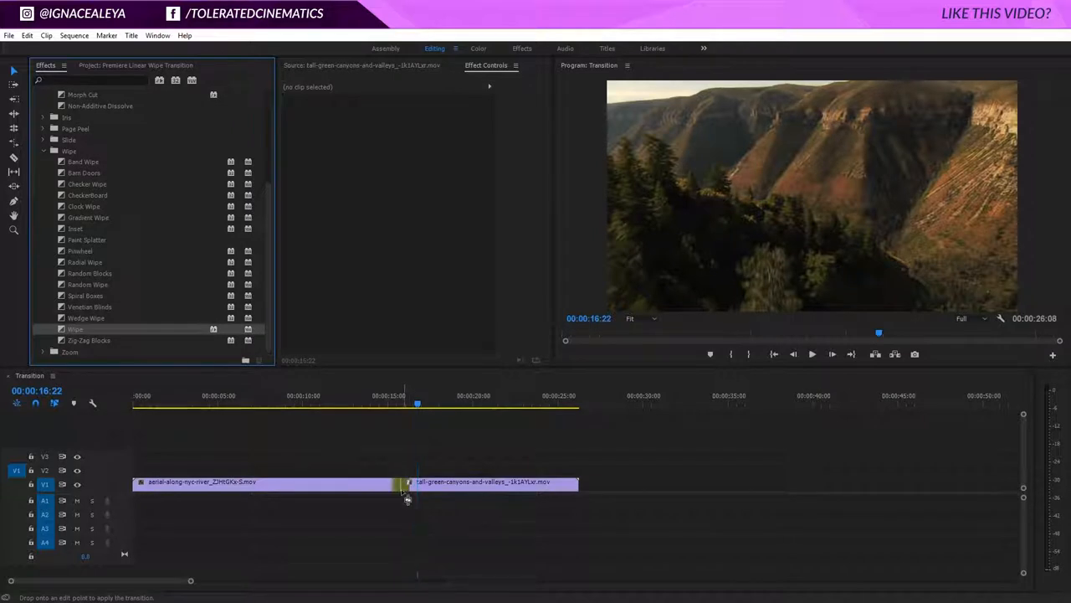
# Drop the Wipe transition on the V1 cut and select it to view its settings
pyautogui.moveTo(76, 329); pyautogui.dragTo(404, 481)
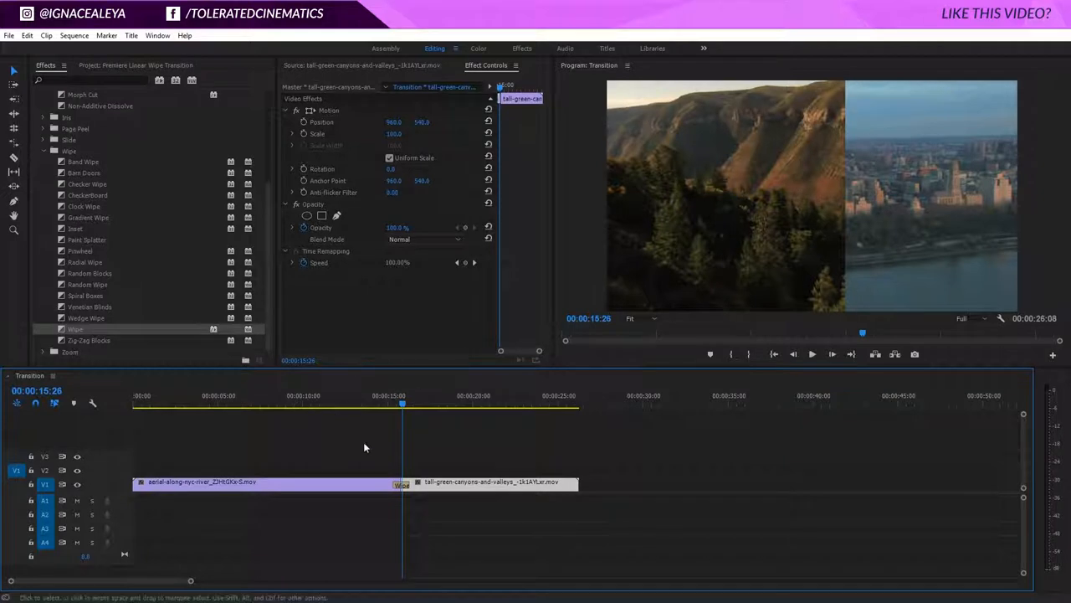
pyautogui.click(402, 486)
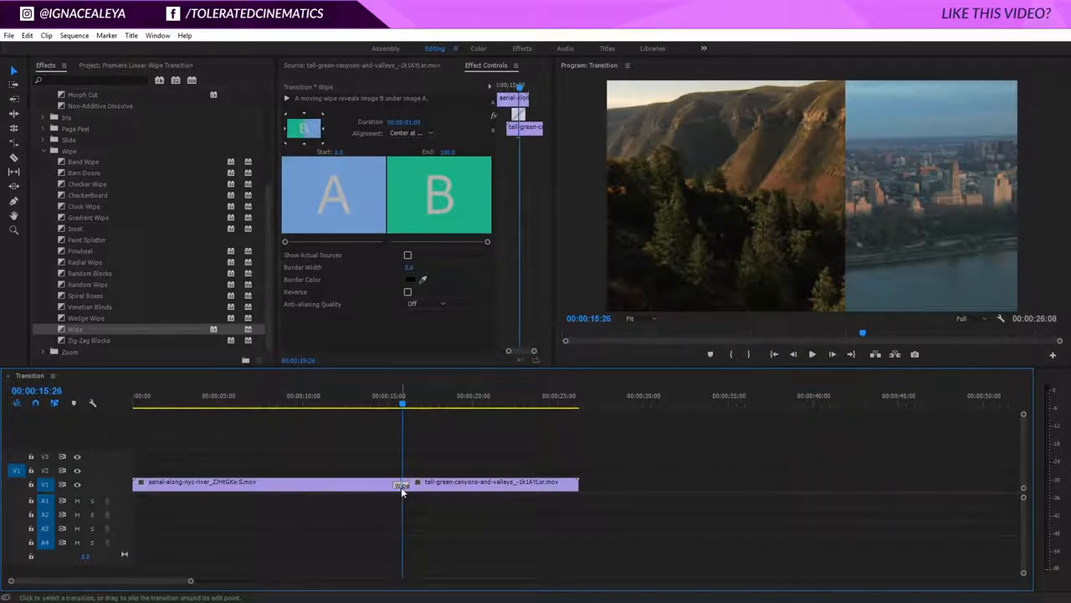
# Delete the Wipe transition and move the river clip to V2, overlapping the canyon clip
pyautogui.click(355, 485)
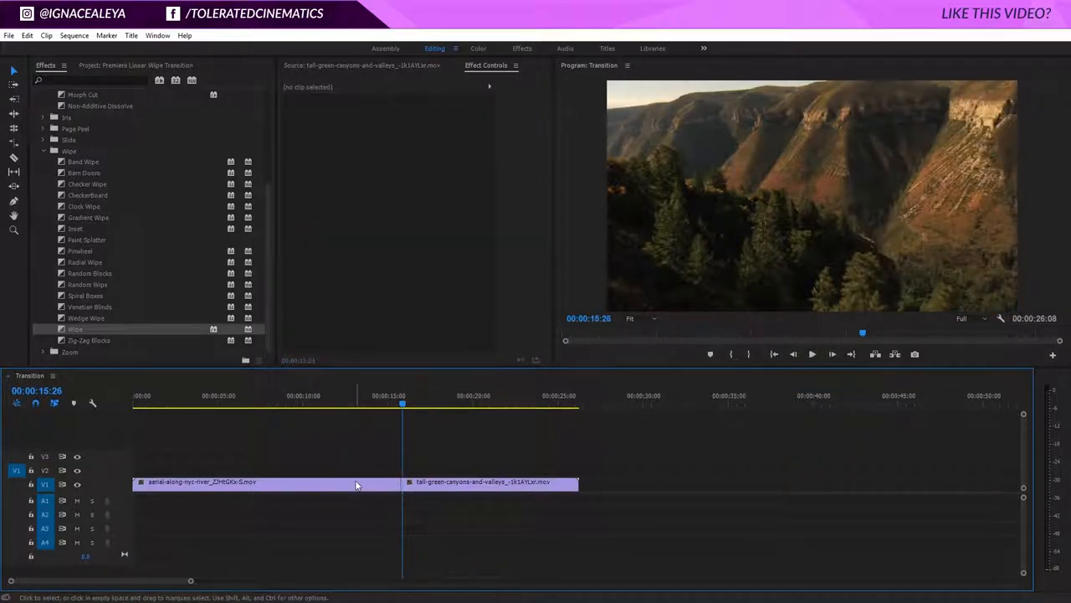
pyautogui.click(268, 481)
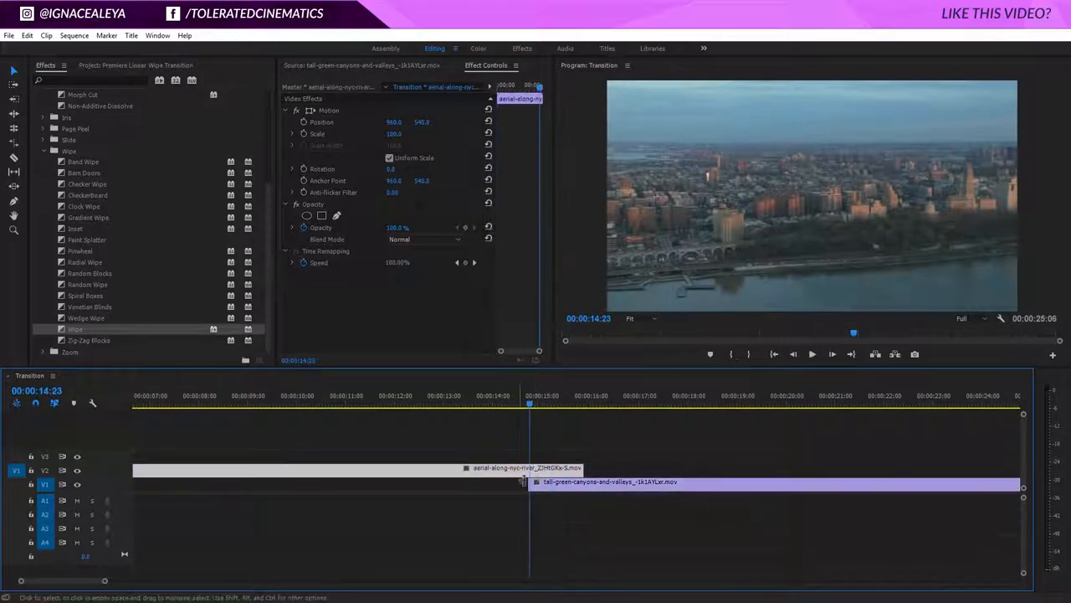
# Search effects for 'line' and apply Linear Wipe to the river clip on V2
pyautogui.click(92, 80)
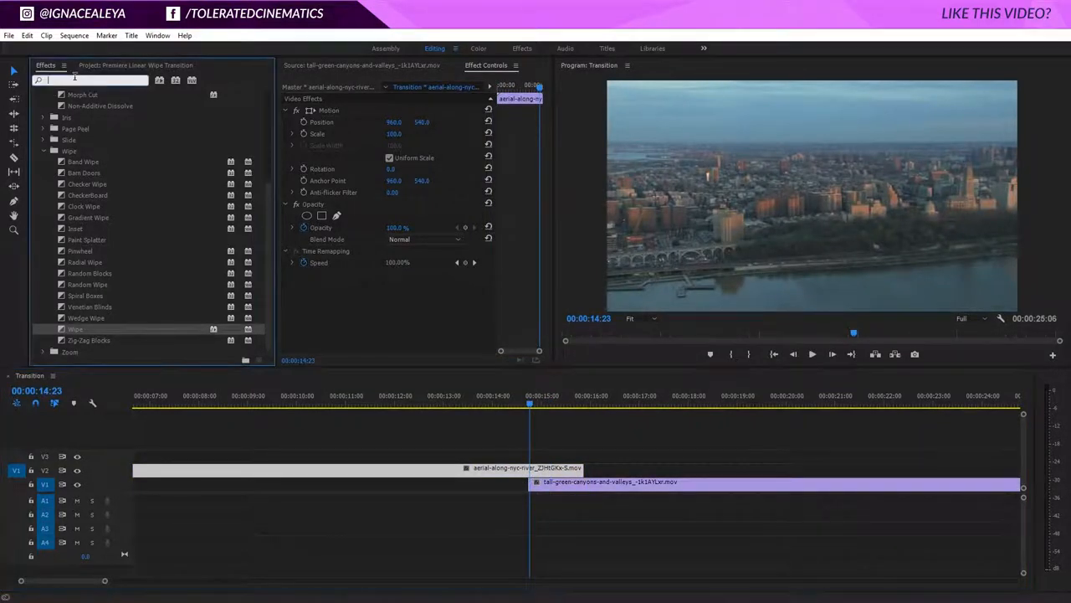
pyautogui.write('line')
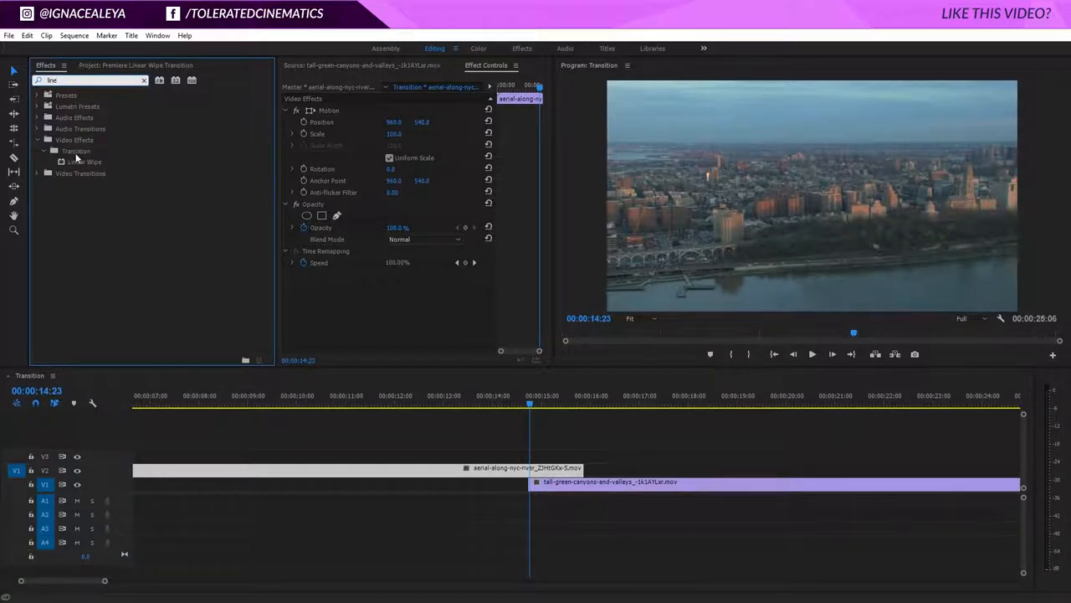
pyautogui.click(88, 162)
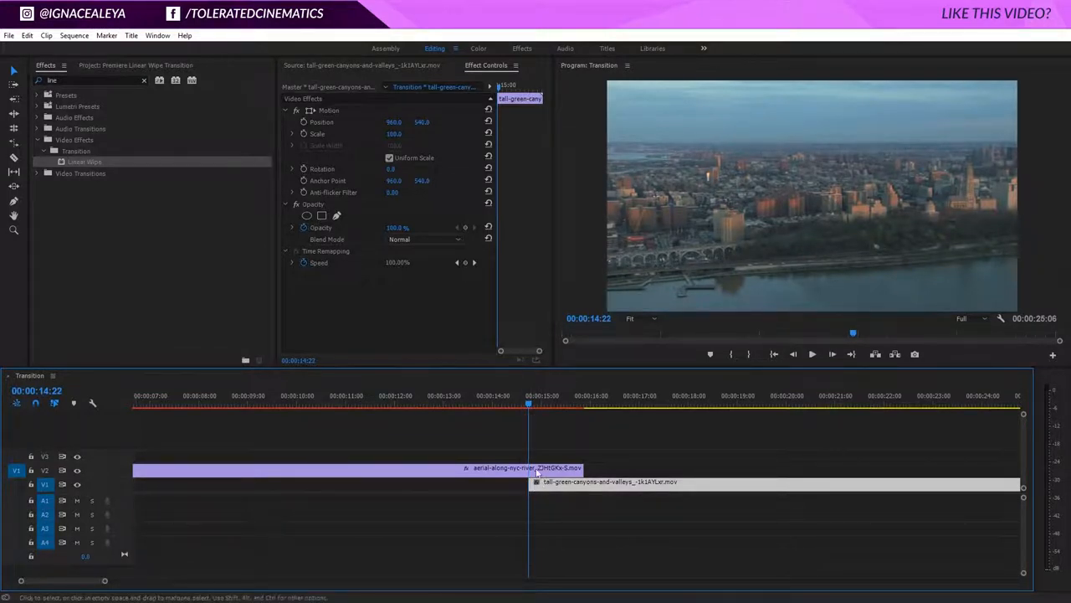
# Keyframe Transition Completion from 0% to 100% across the overlap and scrub to preview
pyautogui.click(753, 481)
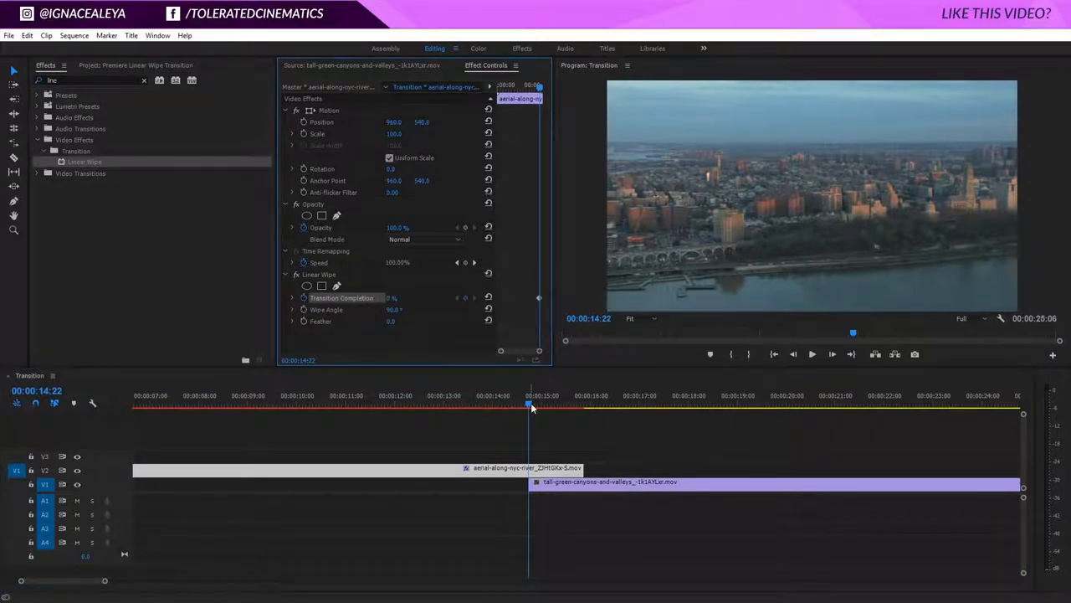
pyautogui.moveTo(531, 406); pyautogui.dragTo(580, 406)
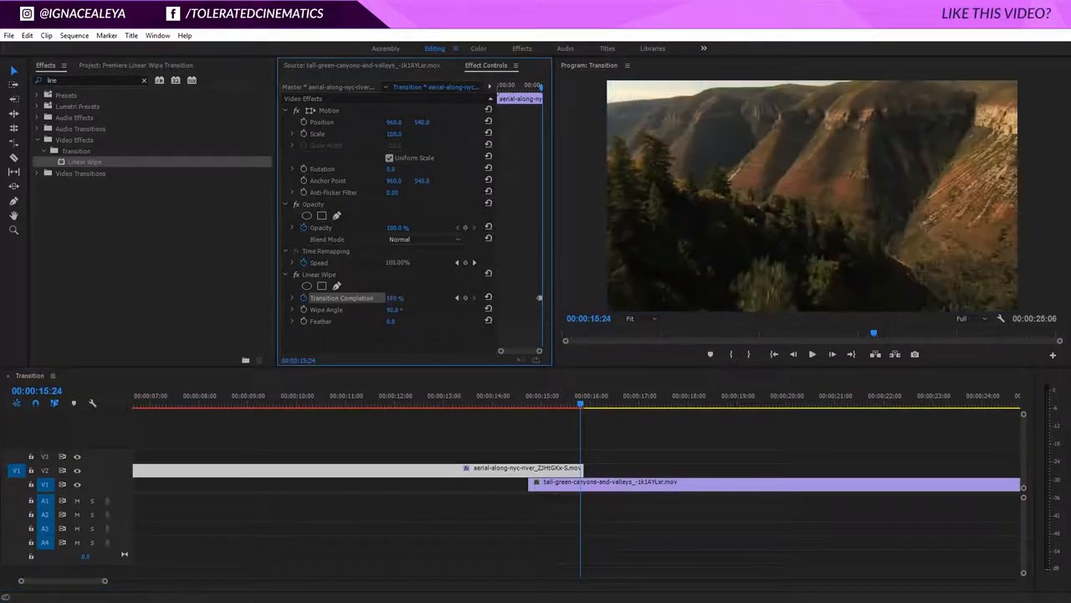
pyautogui.click(594, 467)
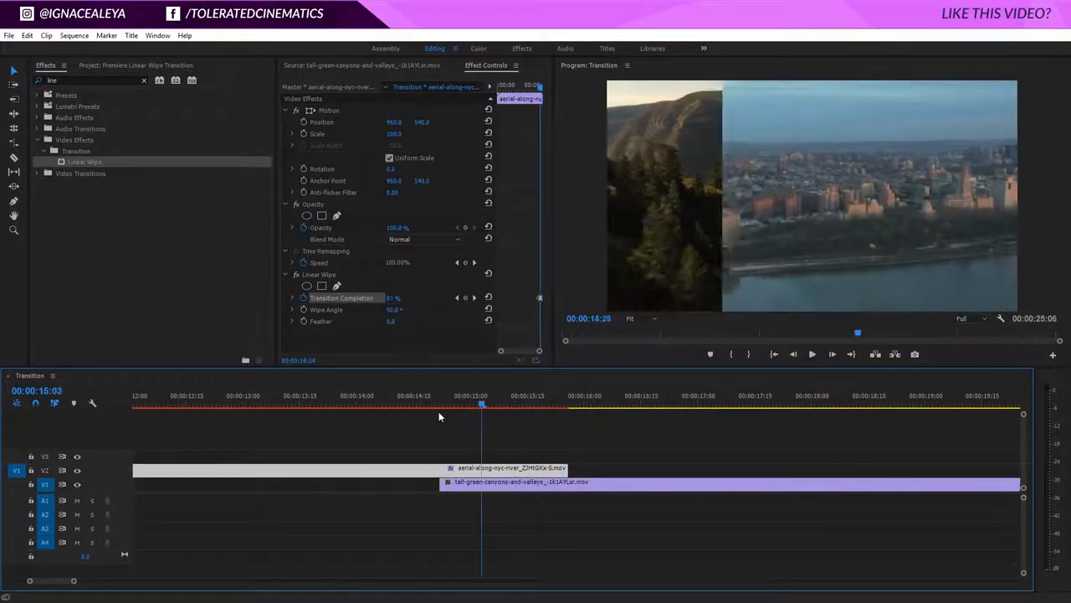
pyautogui.click(565, 406)
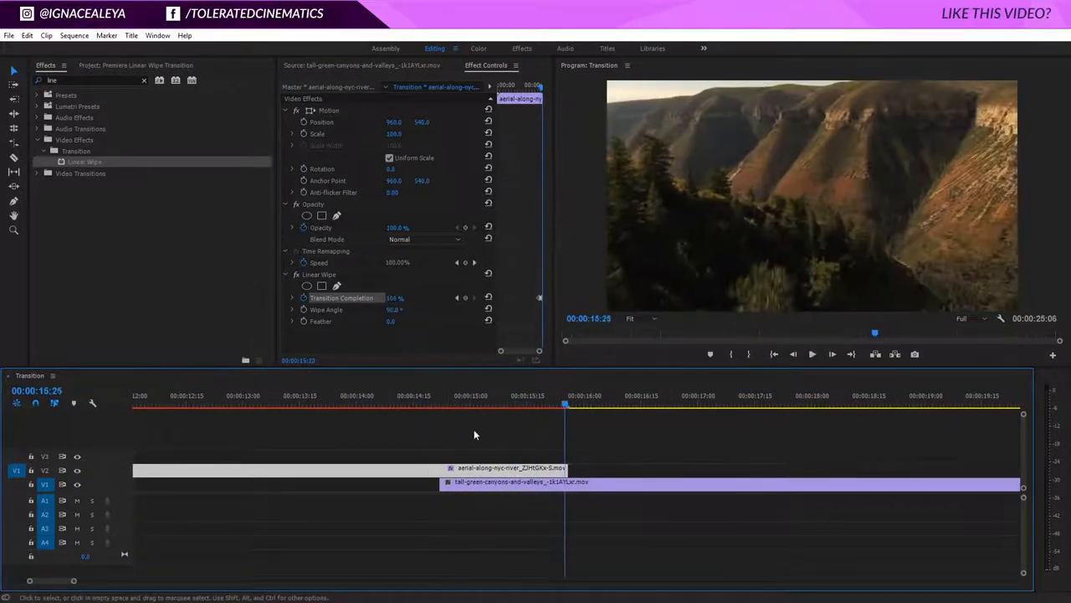
# Set the Linear Wipe angle to about 233° for a diagonal wipe
pyautogui.click(526, 403)
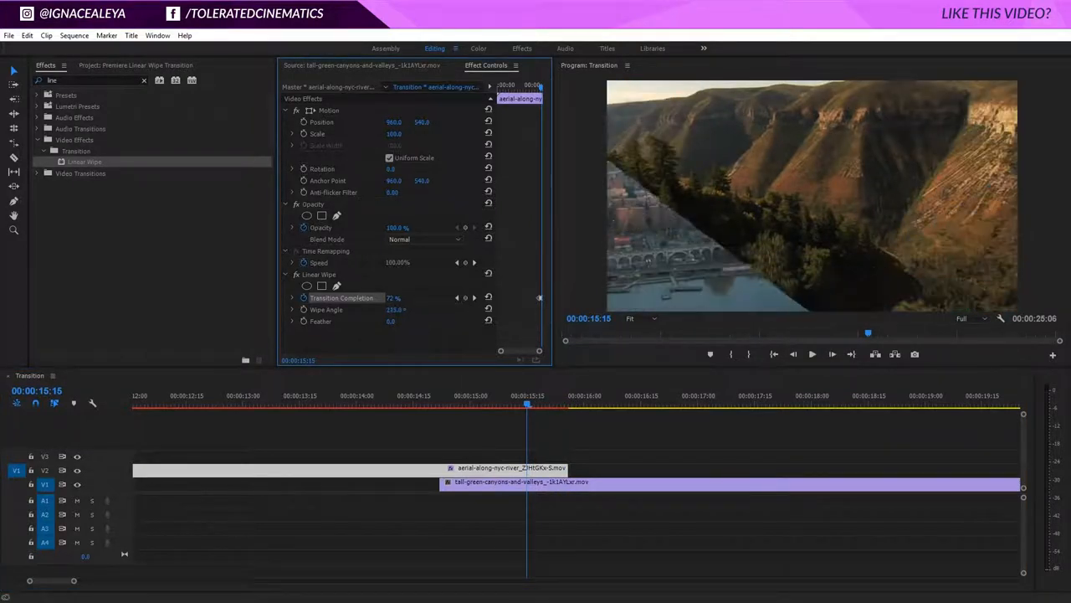
pyautogui.click(398, 308)
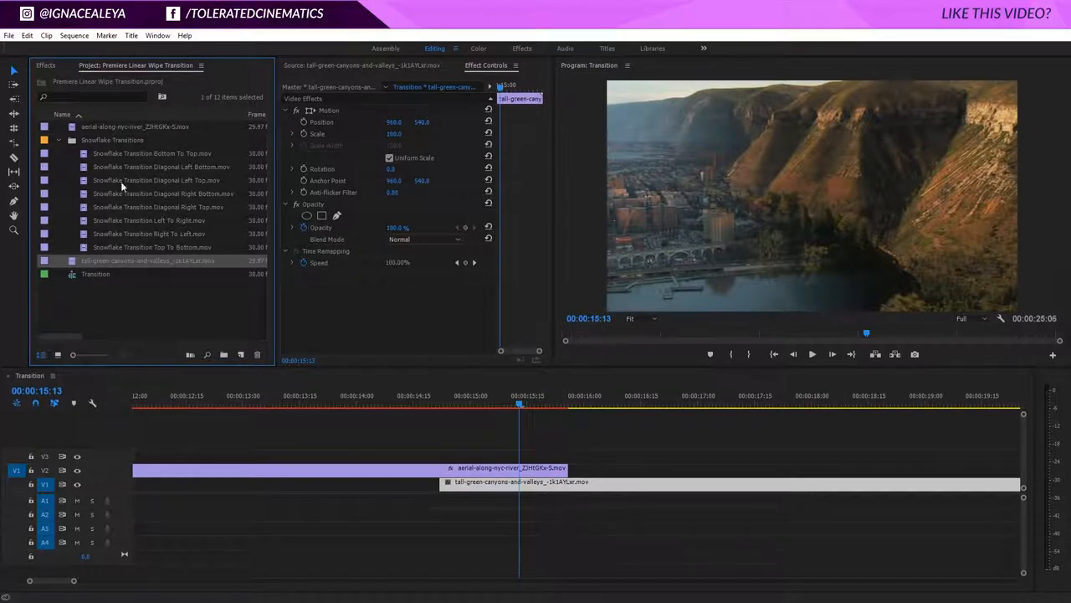
pyautogui.moveTo(126, 216)
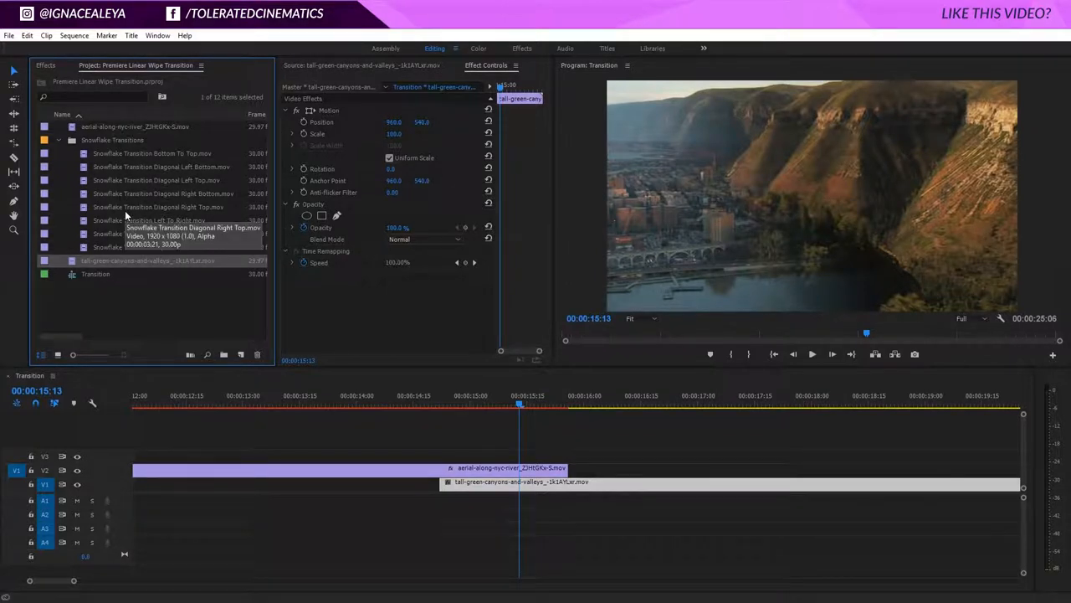
pyautogui.moveTo(163, 179)
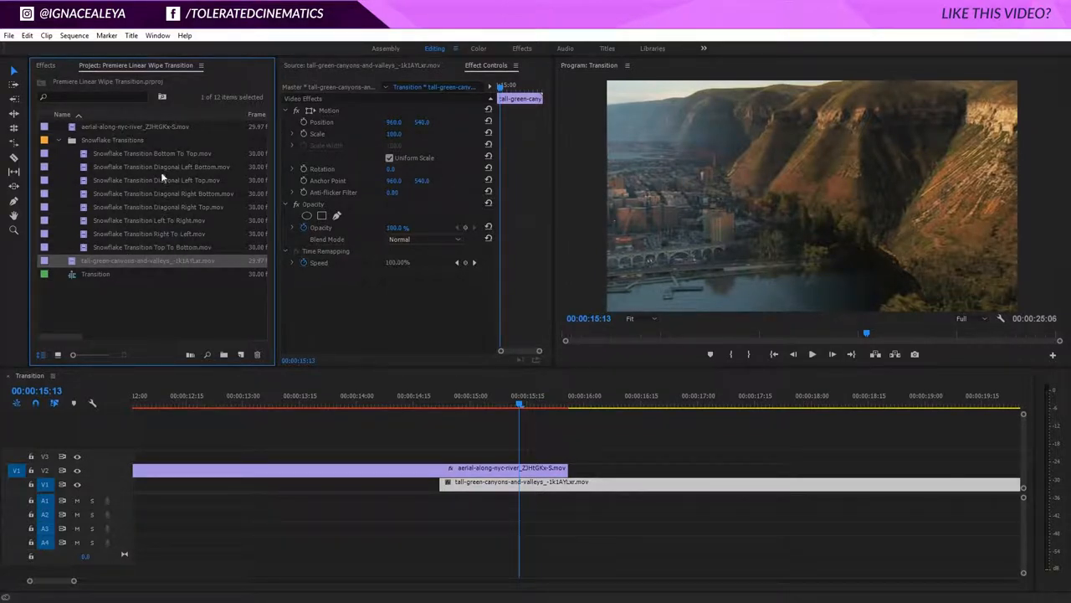
pyautogui.moveTo(189, 206)
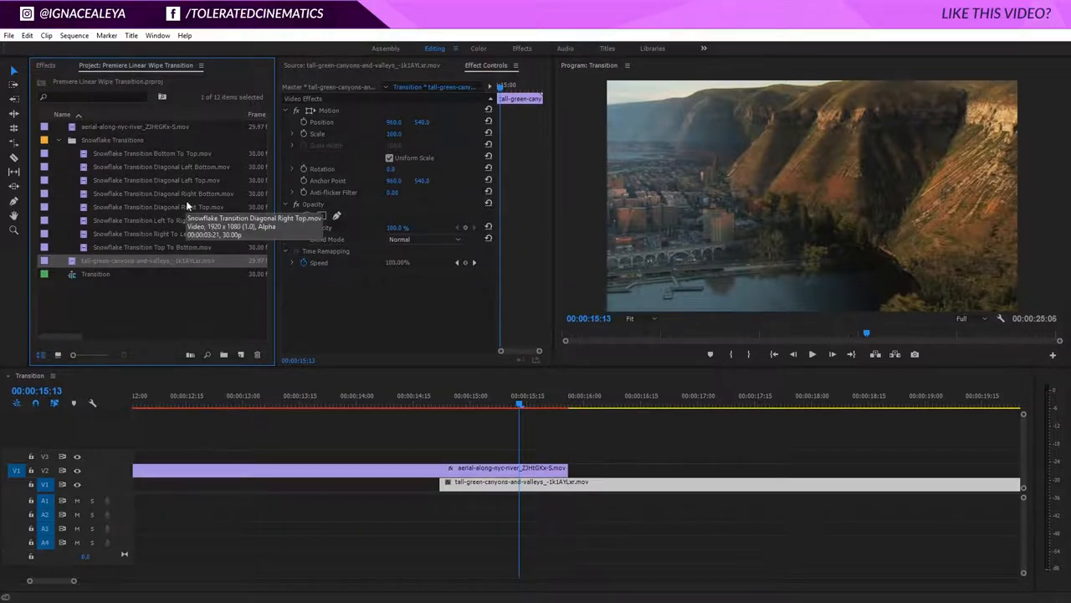
pyautogui.moveTo(164, 170)
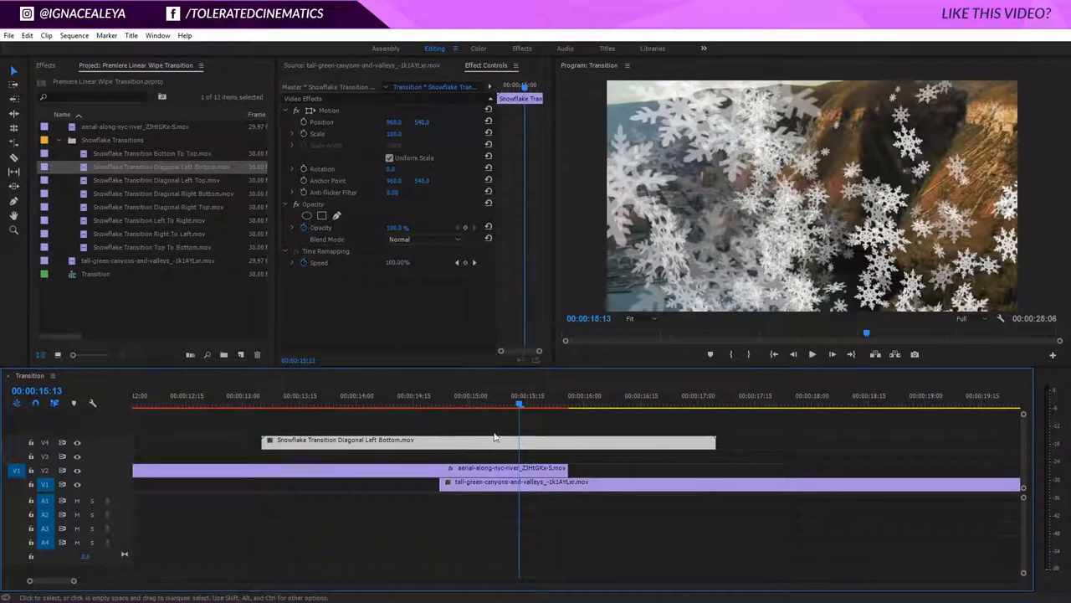
# Give the wipe a 227° angle and 500 feather, shifting its keyframe to match the snowflakes
pyautogui.click(443, 406)
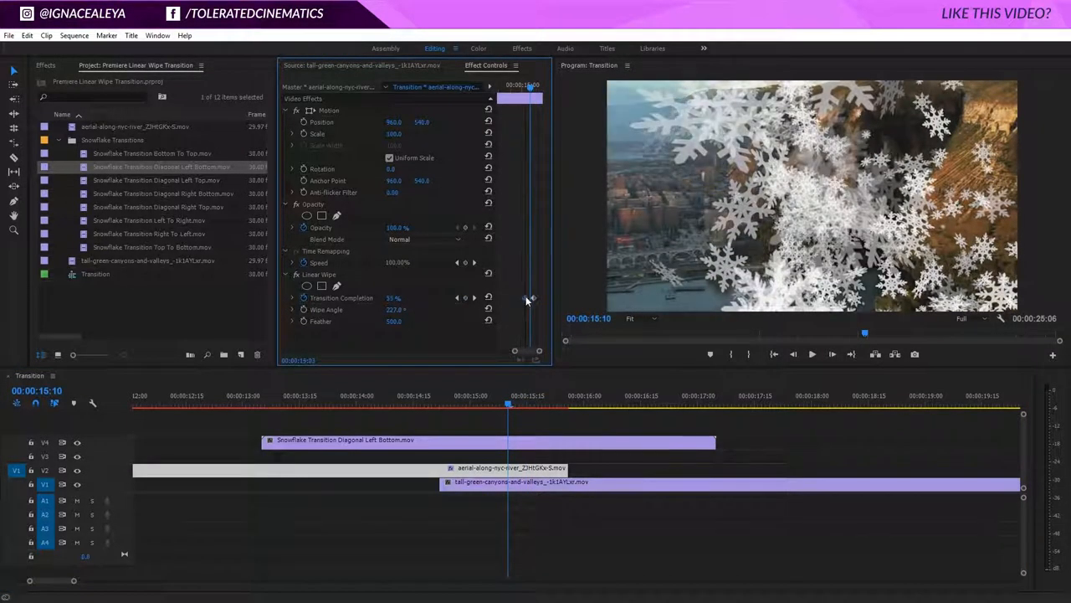
pyautogui.click(485, 404)
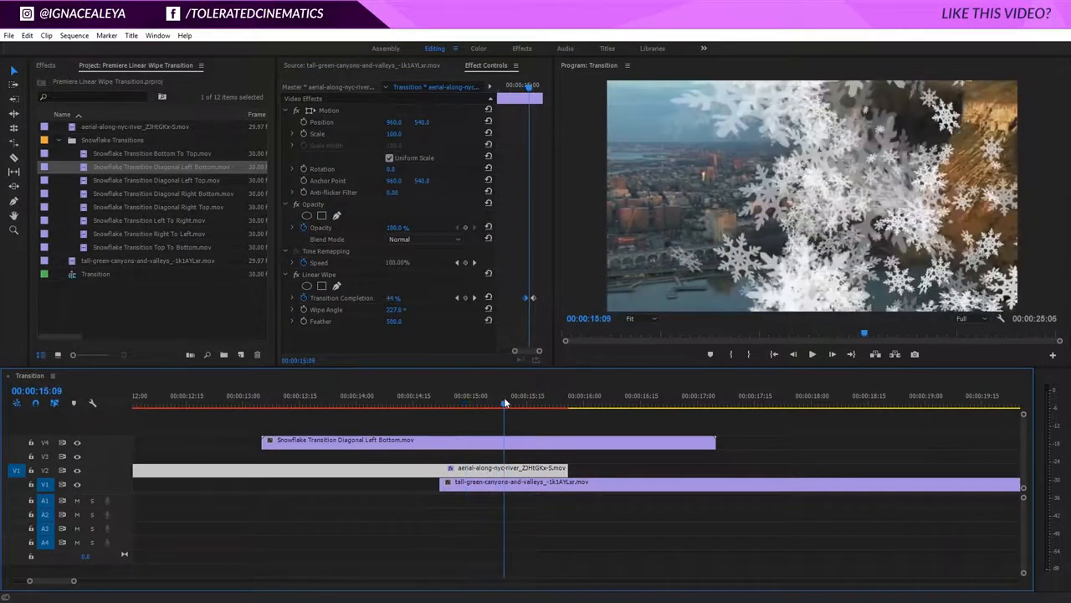
pyautogui.moveTo(504, 403); pyautogui.dragTo(515, 402)
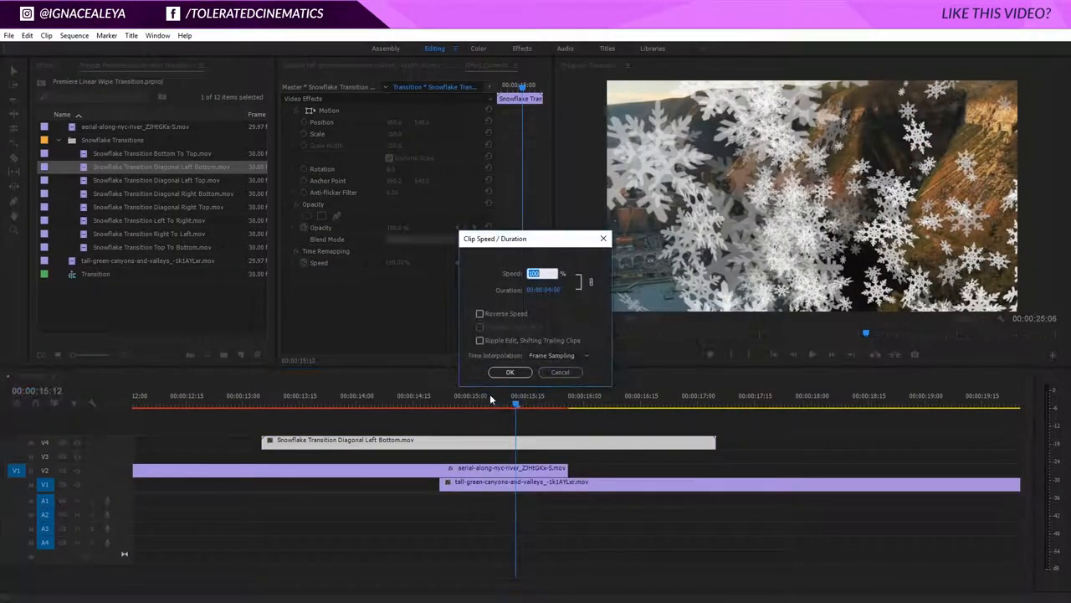
# Confirm 200% snowflake speed and scrub through the wipe to preview the overlay
pyautogui.click(510, 372)
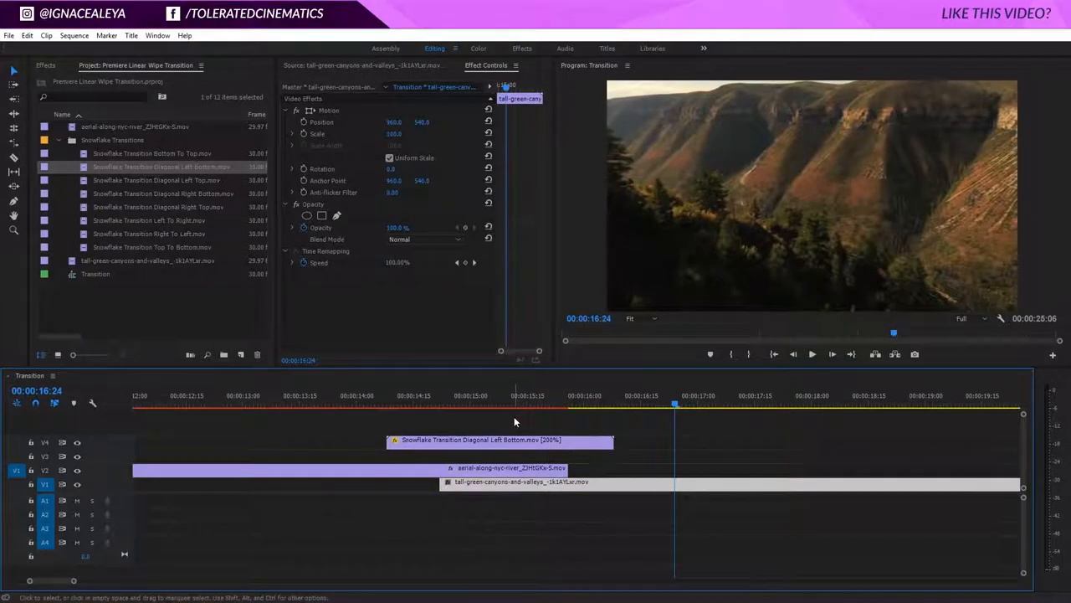
pyautogui.click(425, 405)
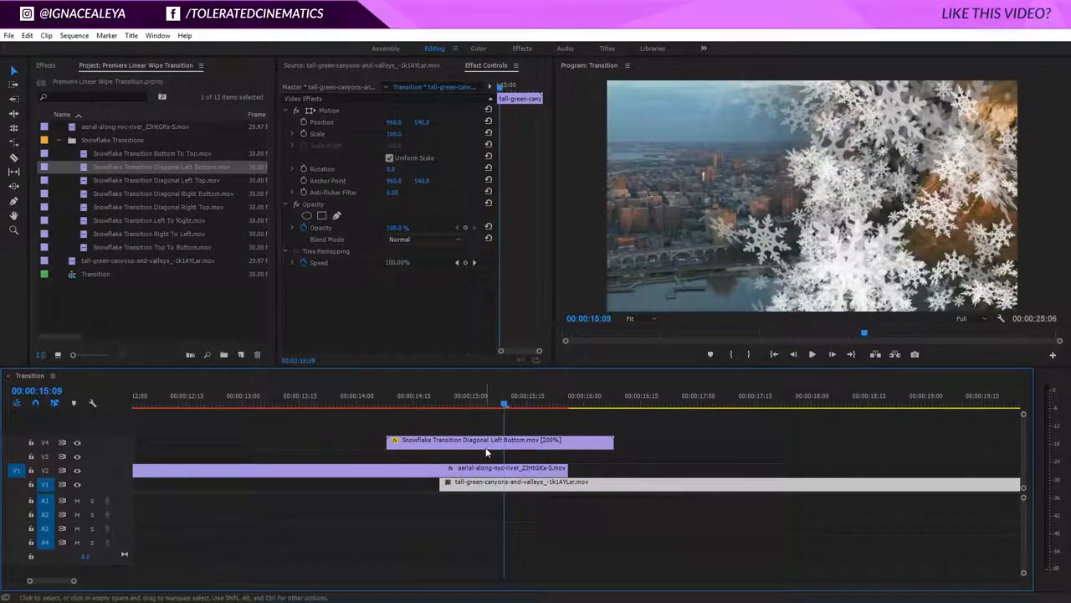
pyautogui.click(583, 404)
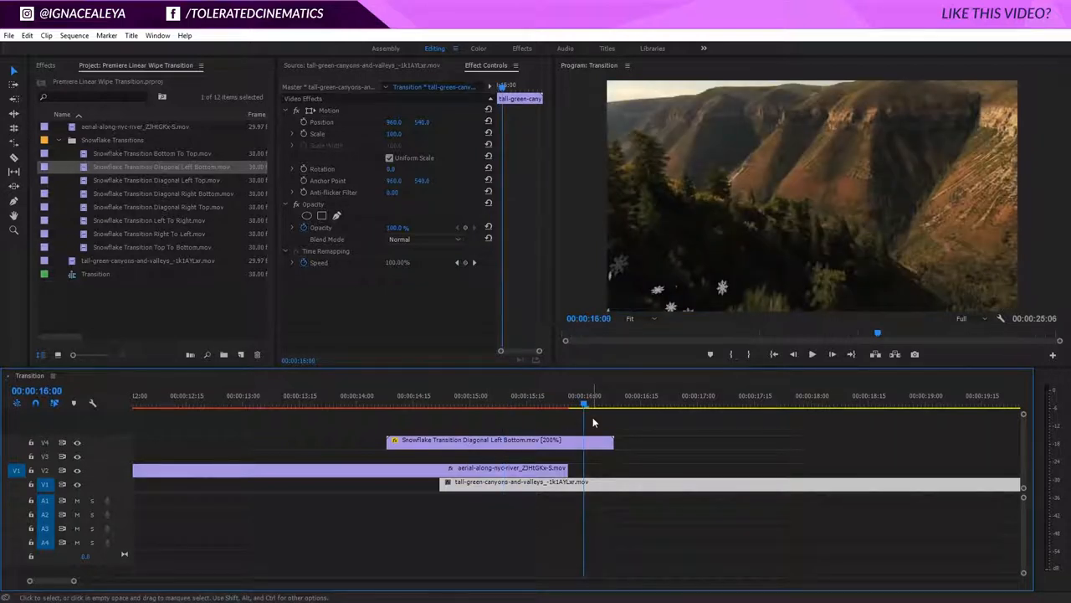